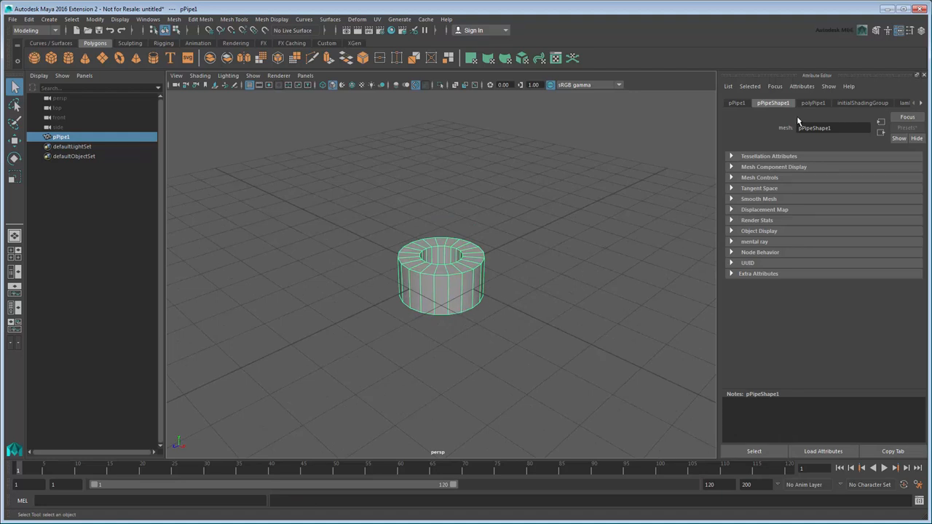
Set polyPipe1 Subdivisions Axis to 4 and pPipe1 Rotate Z to -90 for an upright diamond
left_click(818, 102)
type("0.125")
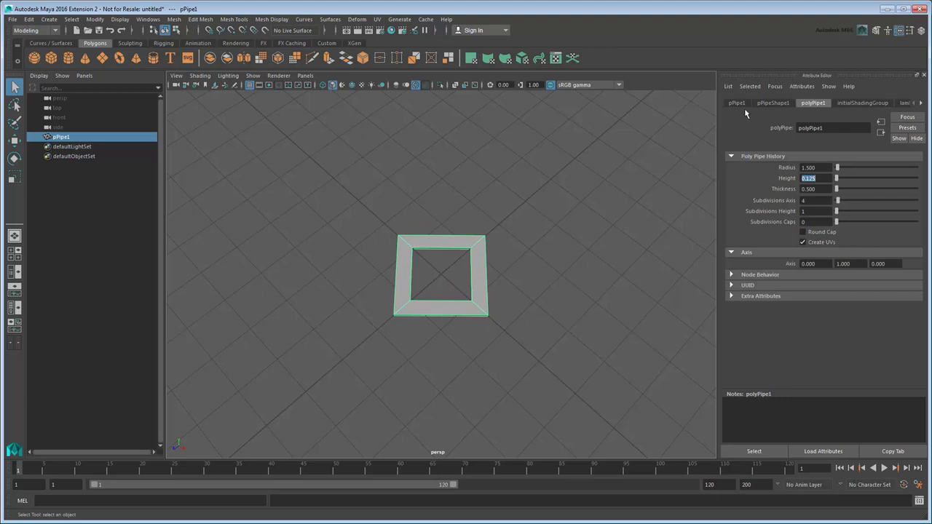
left_click(737, 102)
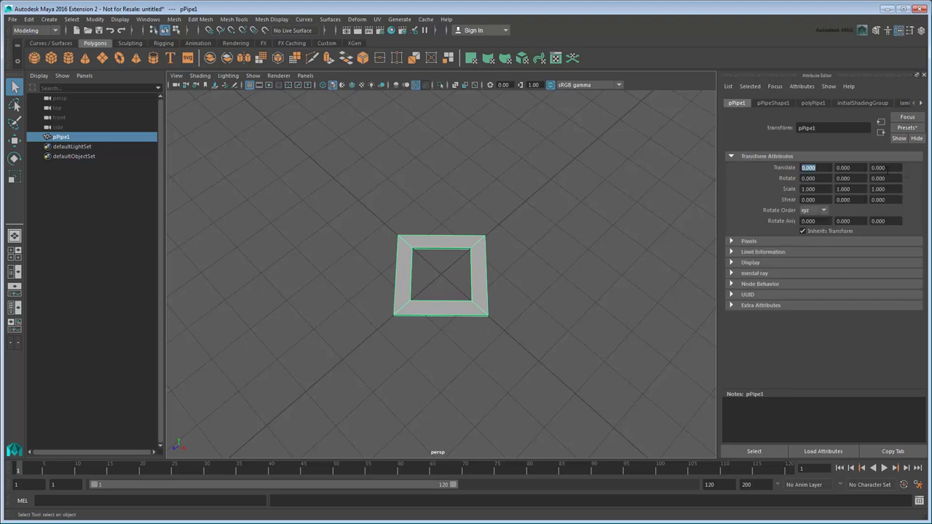
type("-90")
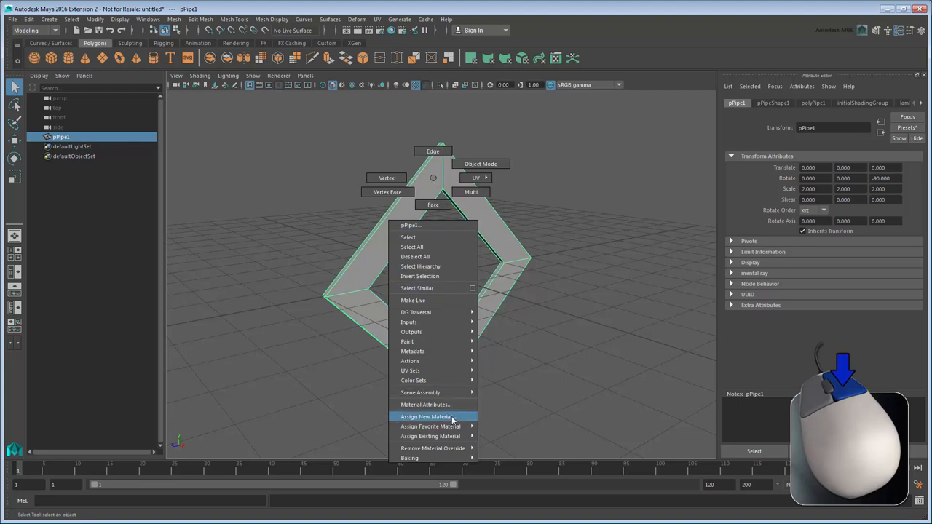
Assign a new Surface Shader to the pipe with Out Color set to bright pink
left_click(428, 417)
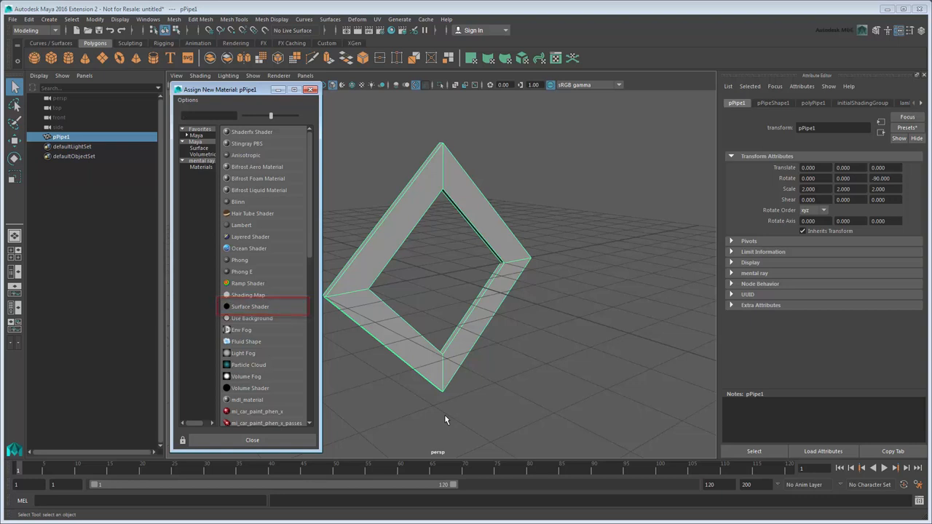
left_click(251, 306)
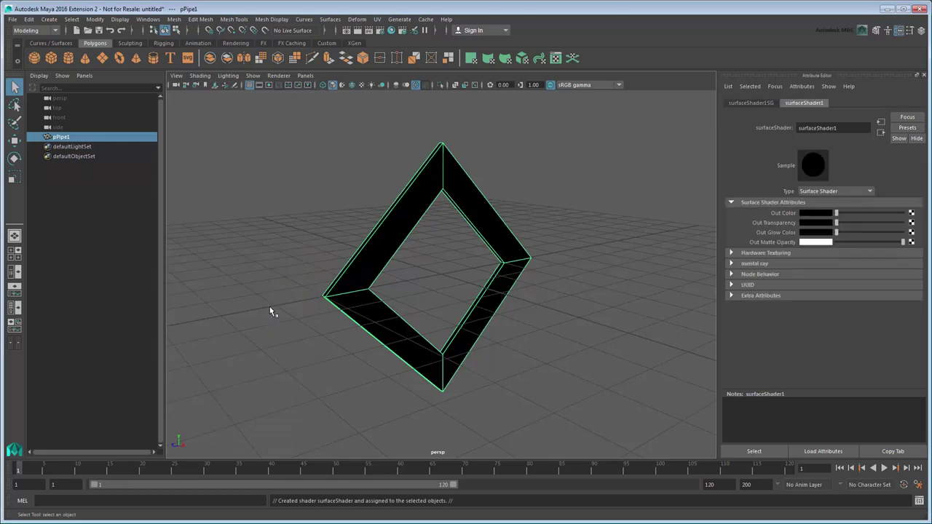
left_click(815, 213)
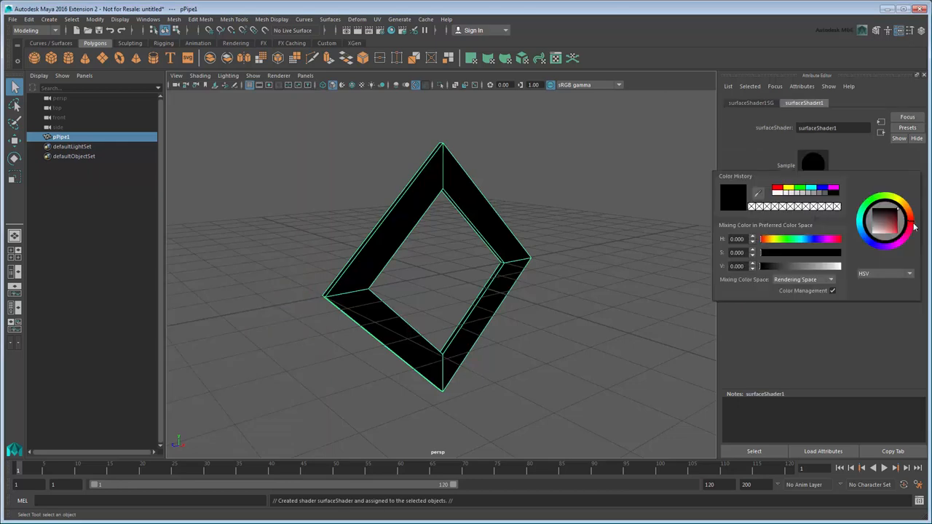
left_click(897, 219)
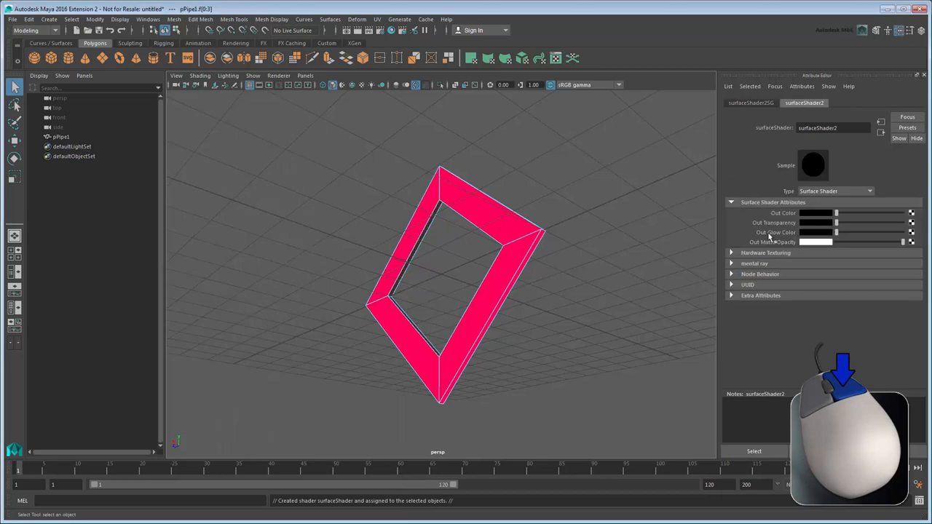
left_click(815, 212)
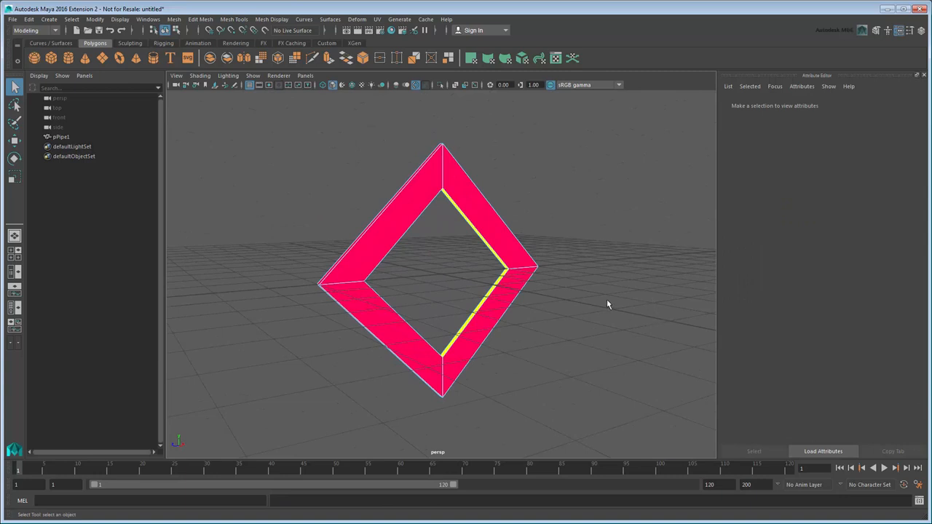
Create a MASH network from pPipe1, repeating it as a row of copies
left_click(58, 137)
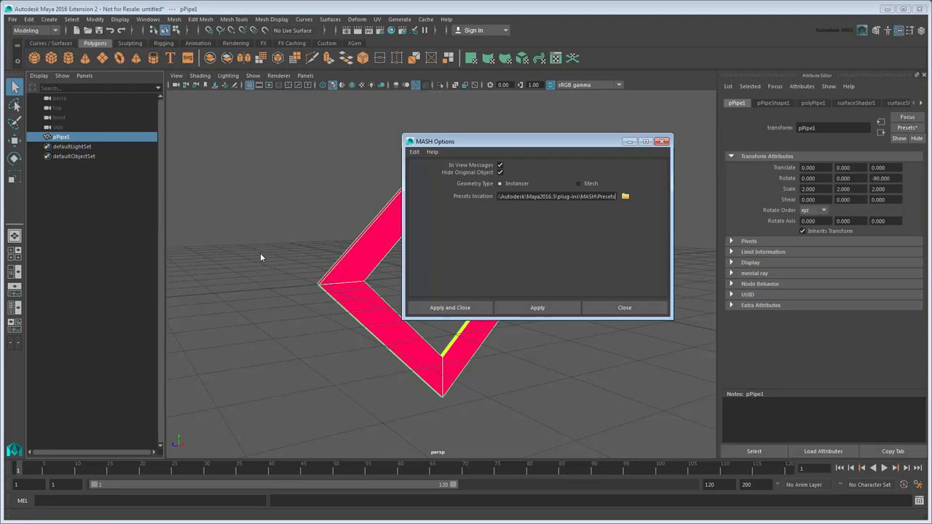
mouse_move(264, 254)
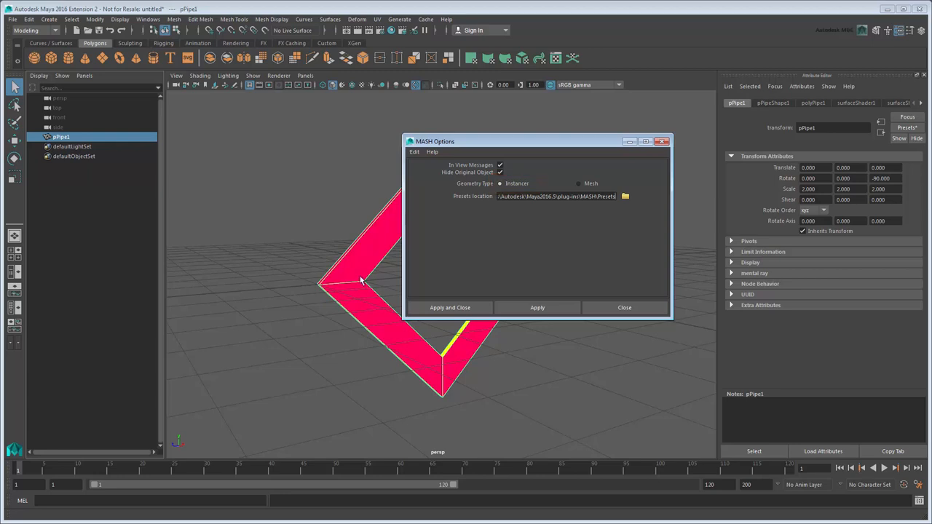
left_click(448, 307)
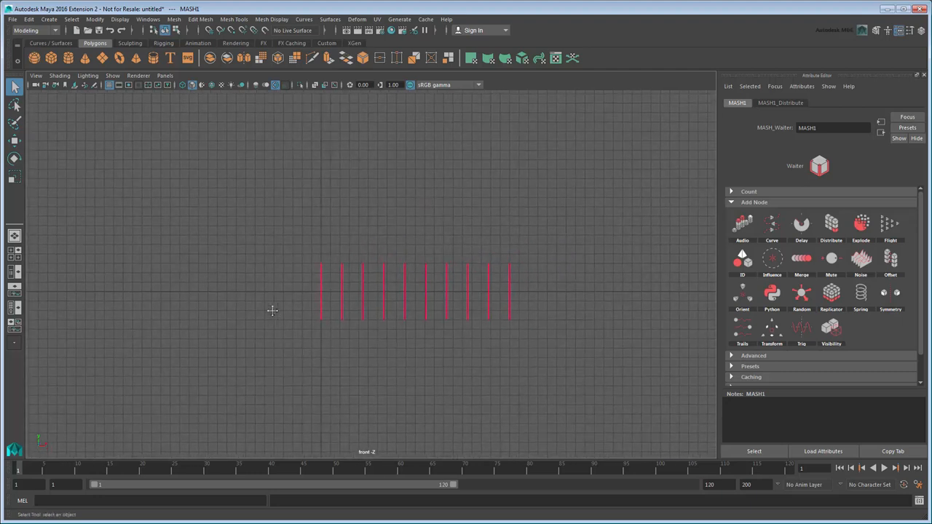
mouse_move(265, 314)
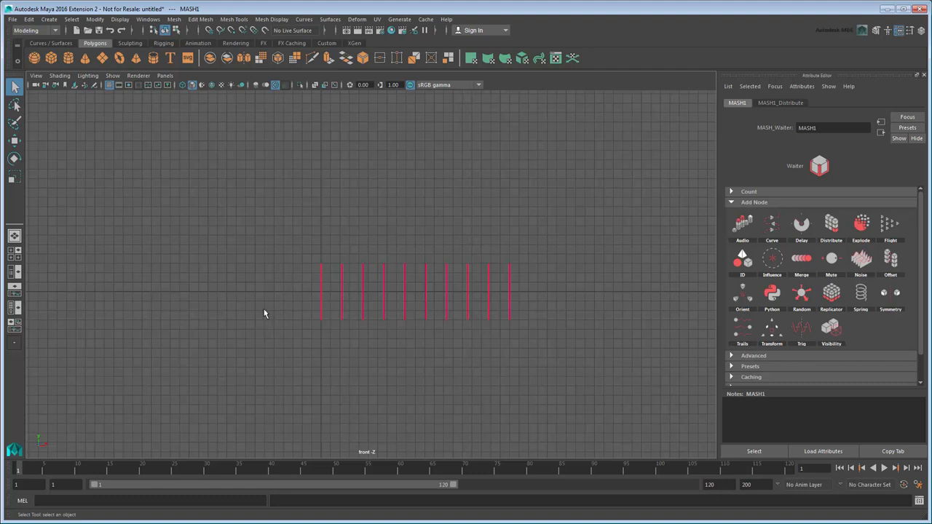
Draw an EP curve rising upward in the side view as the tunnel path
left_click(60, 19)
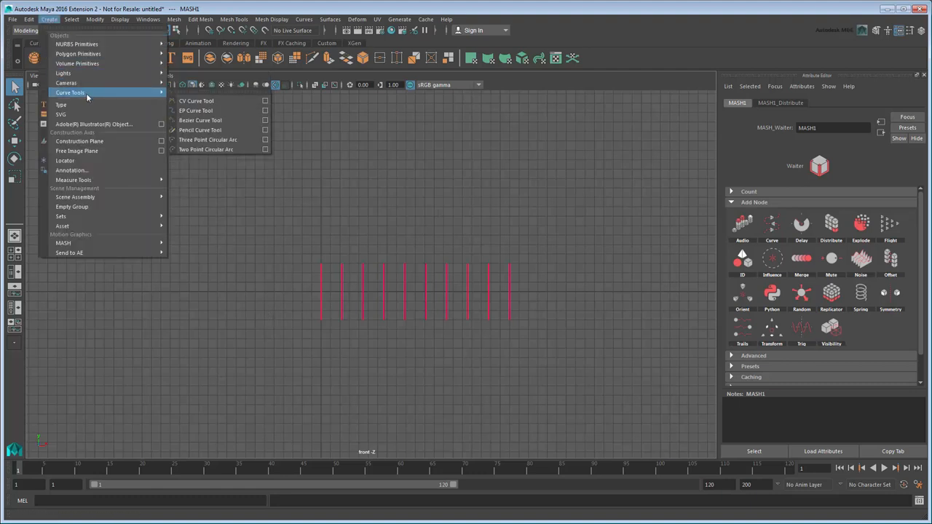
left_click(195, 101)
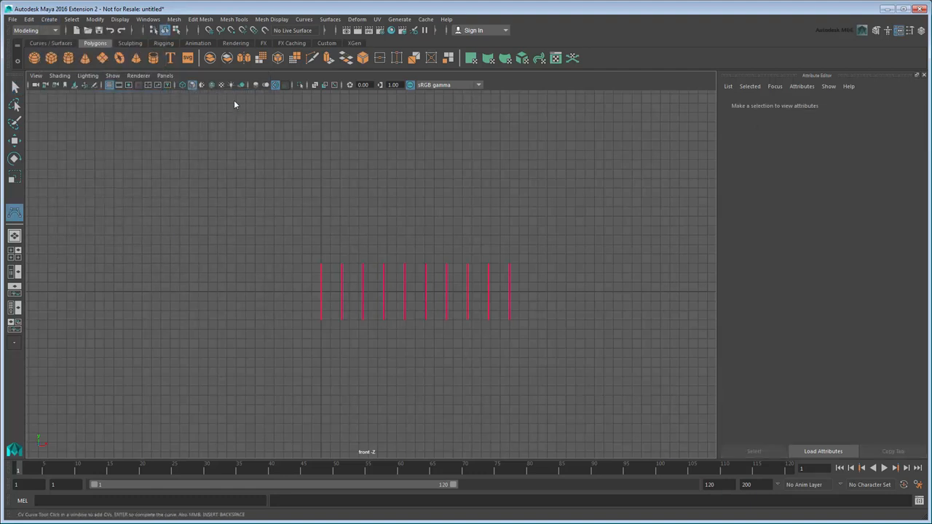
left_click(355, 148)
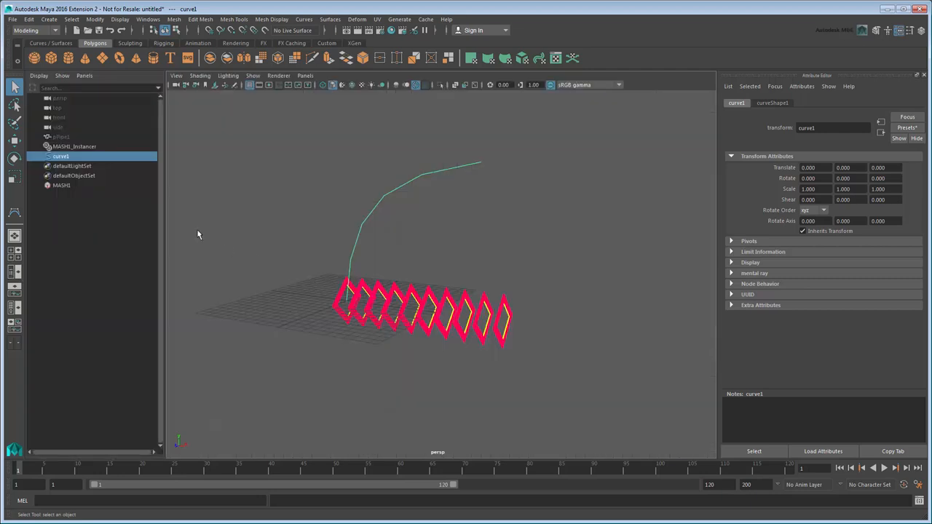
Add a Curve node using curve1 to MASH1 with Distribute distance 0, then scrub to check the arc
left_click(61, 184)
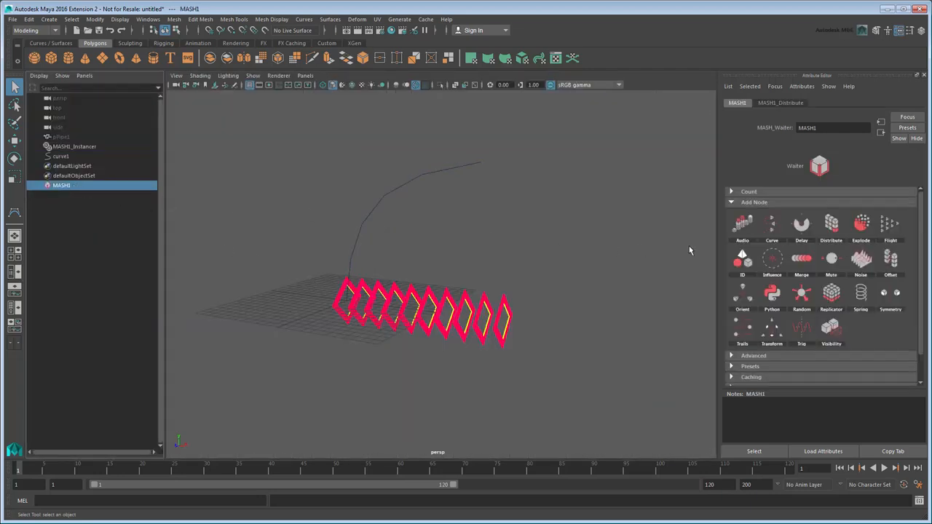
left_click(772, 226)
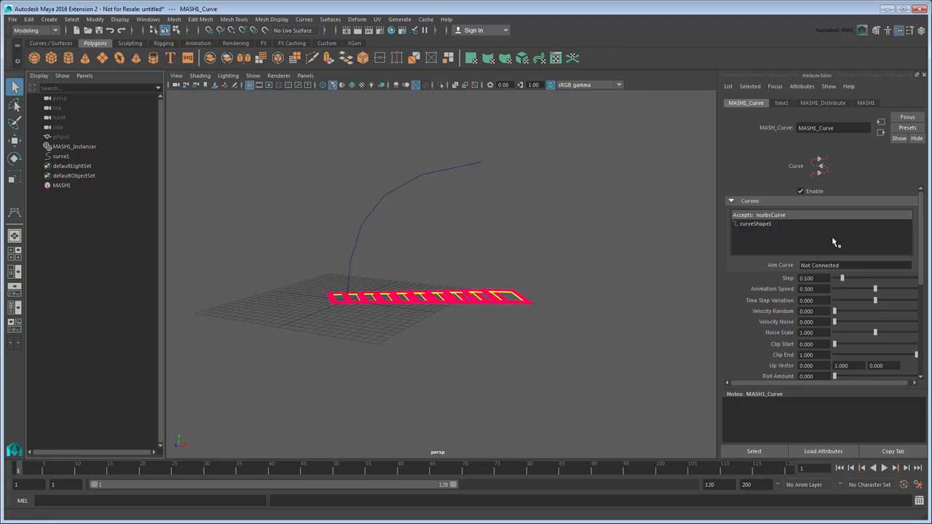
left_click(817, 102)
type("0.000")
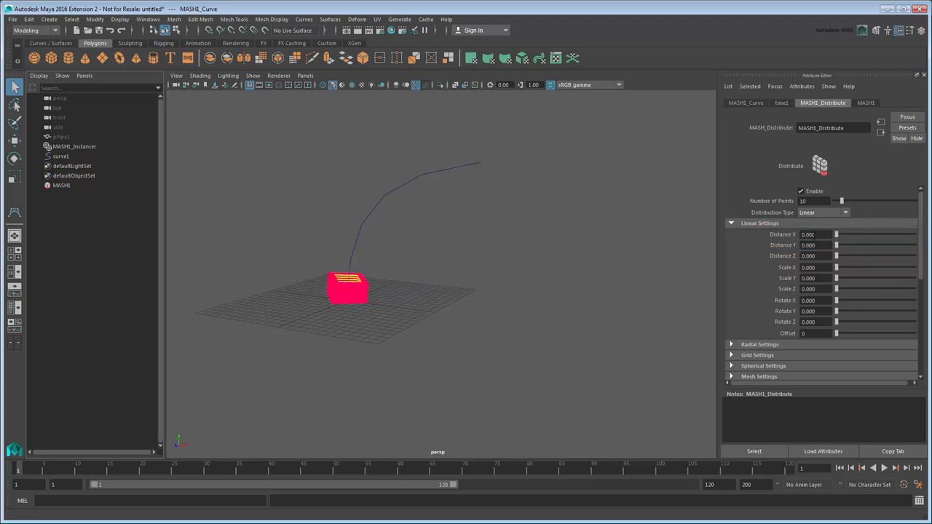
left_click(746, 102)
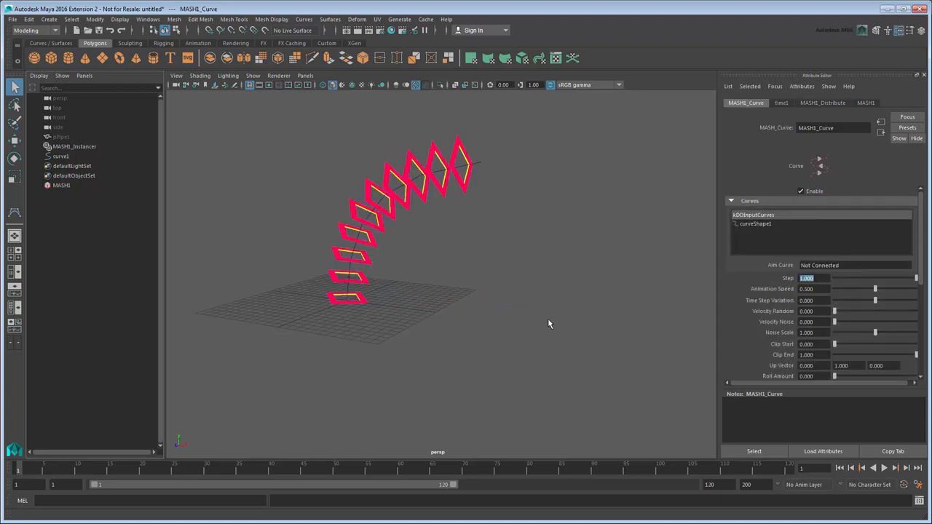
left_click_drag(549, 324, 483, 336)
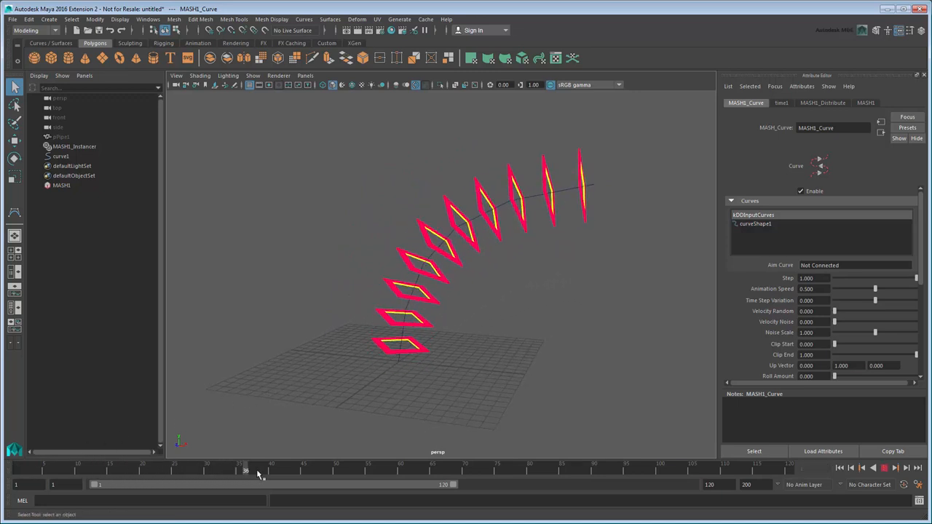
left_click_drag(246, 471, 332, 470)
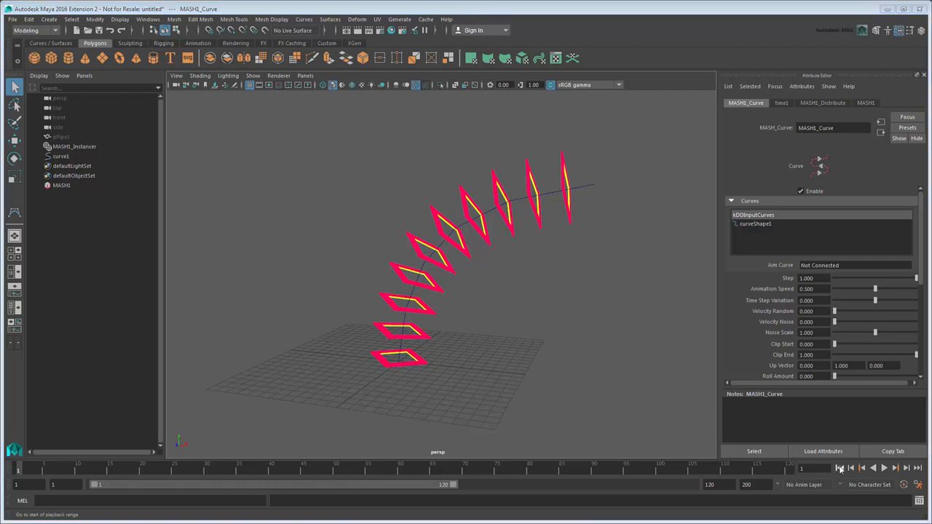
Create a new perspective camera down the tunnel and show its Resolution Gate
left_click(305, 75)
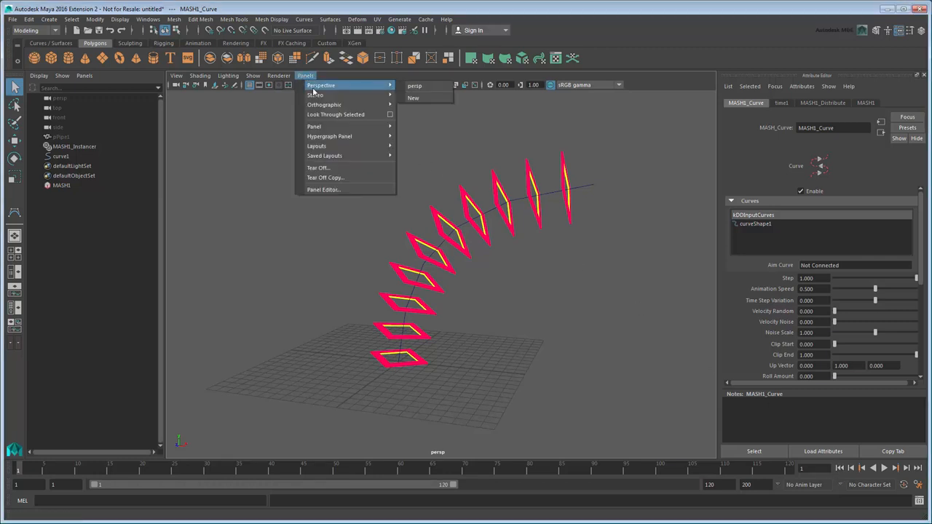
left_click(414, 97)
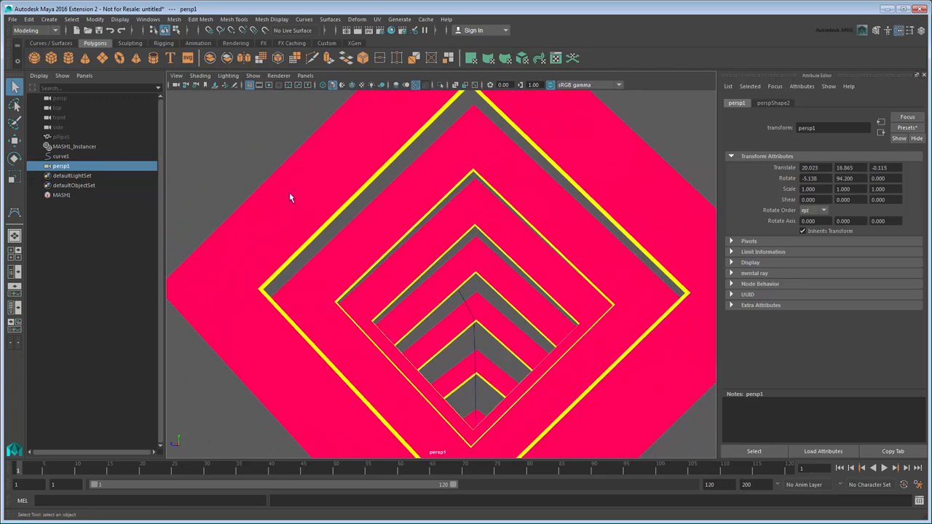
left_click(175, 76)
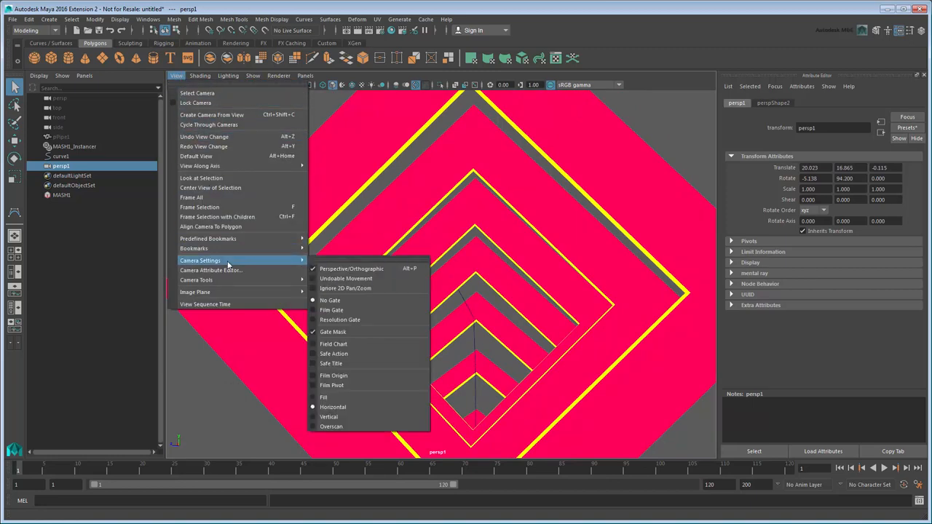
left_click(341, 320)
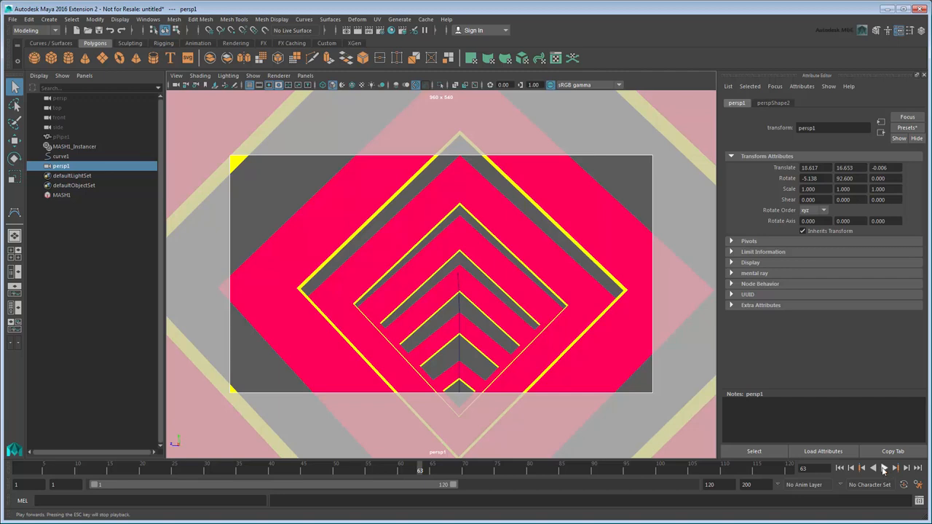
Use a two-pane layout with persp on the left, a floating Outliner, and the MASH network selected
left_click(61, 136)
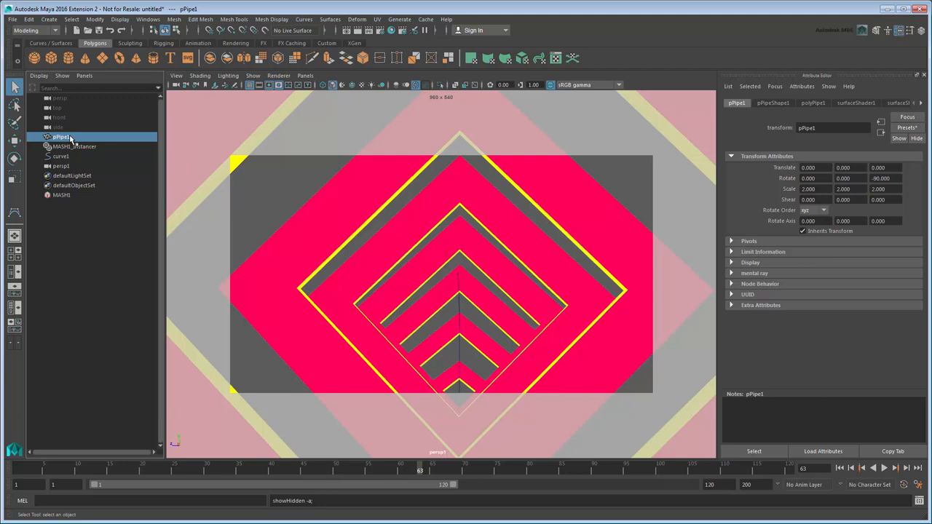
mouse_move(256, 99)
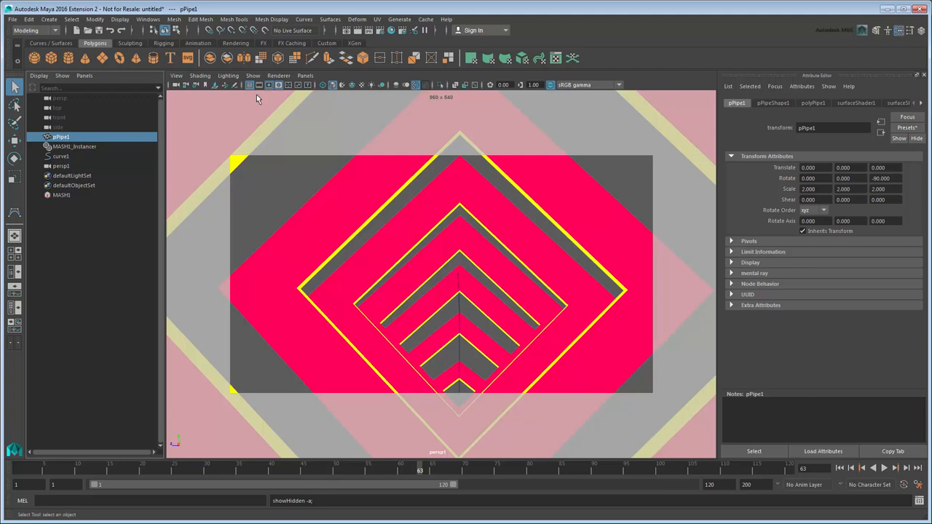
left_click(306, 76)
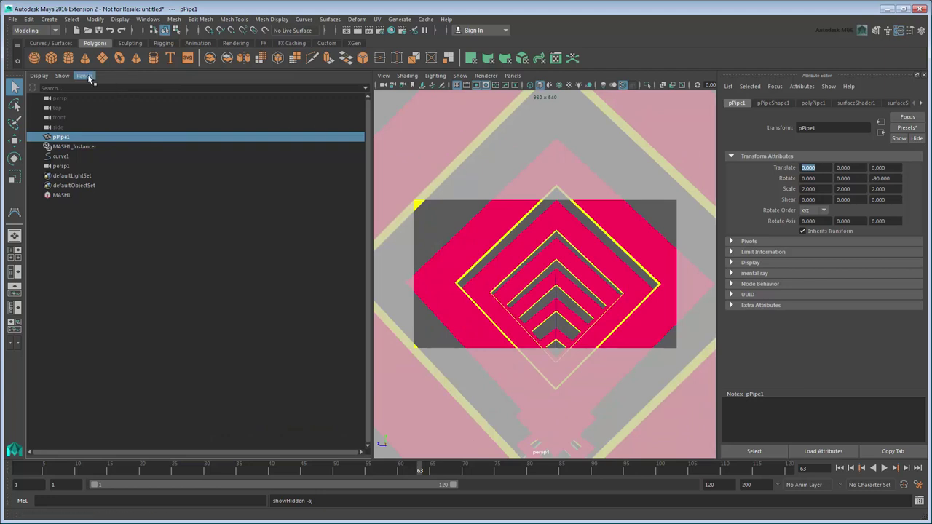
left_click(84, 76)
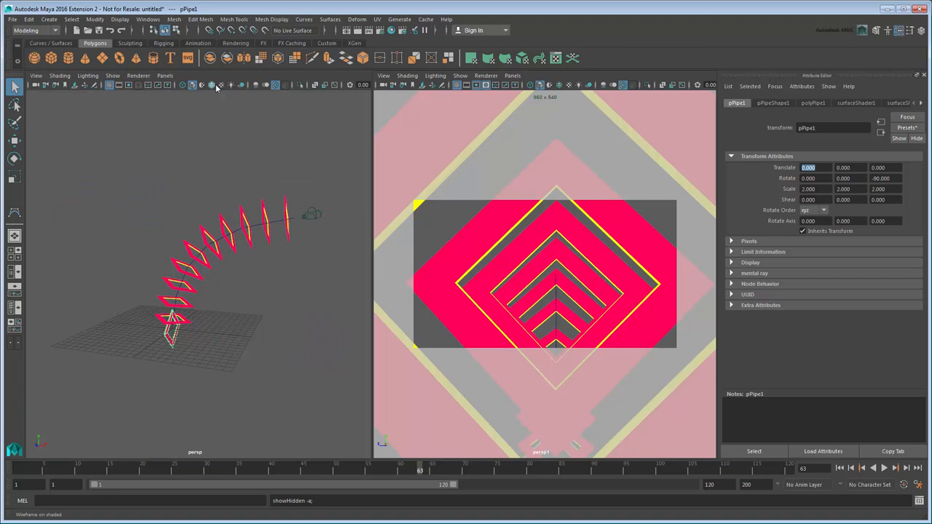
left_click(149, 20)
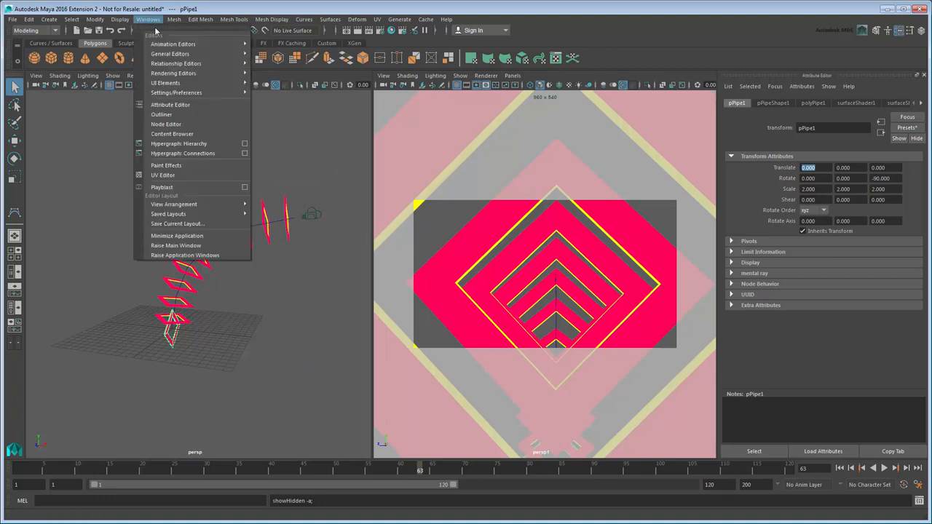
left_click(160, 113)
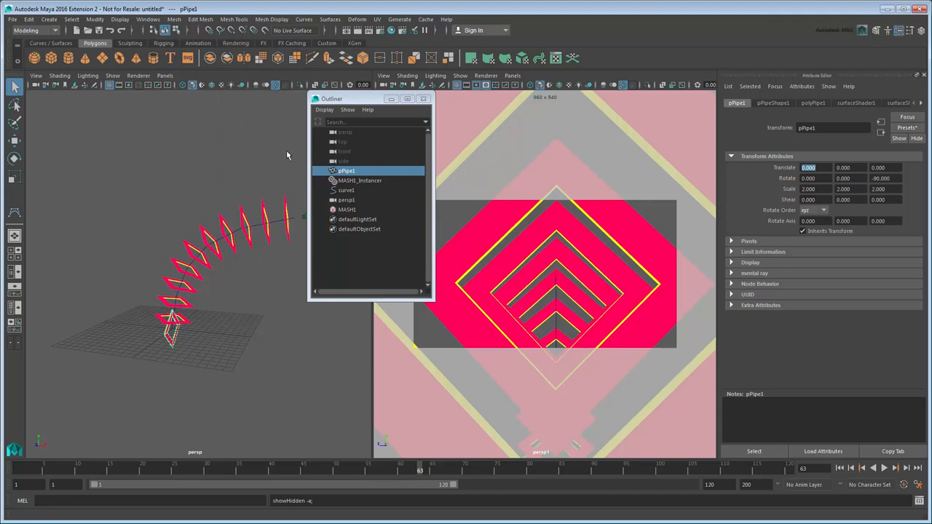
left_click(346, 210)
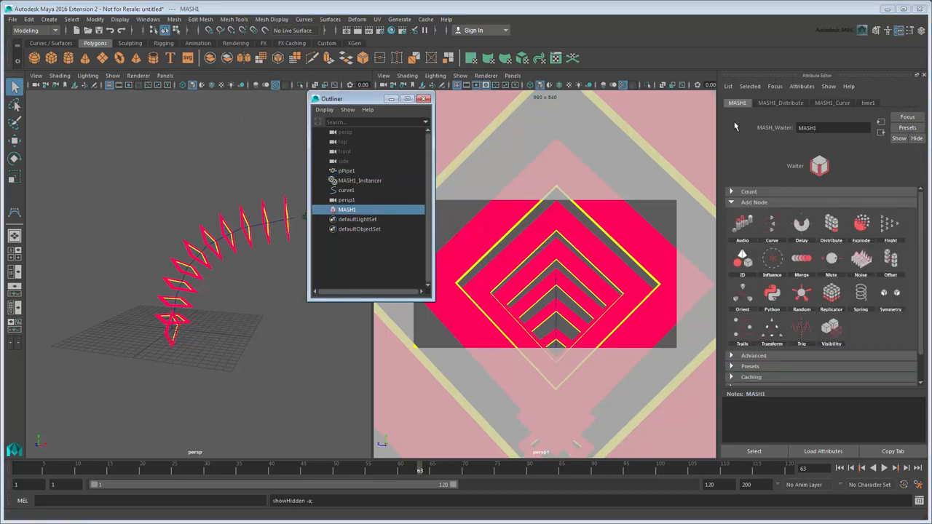
Raise Number of Points in MASH_Distribute to pack more diamond rings along the curve
left_click(780, 102)
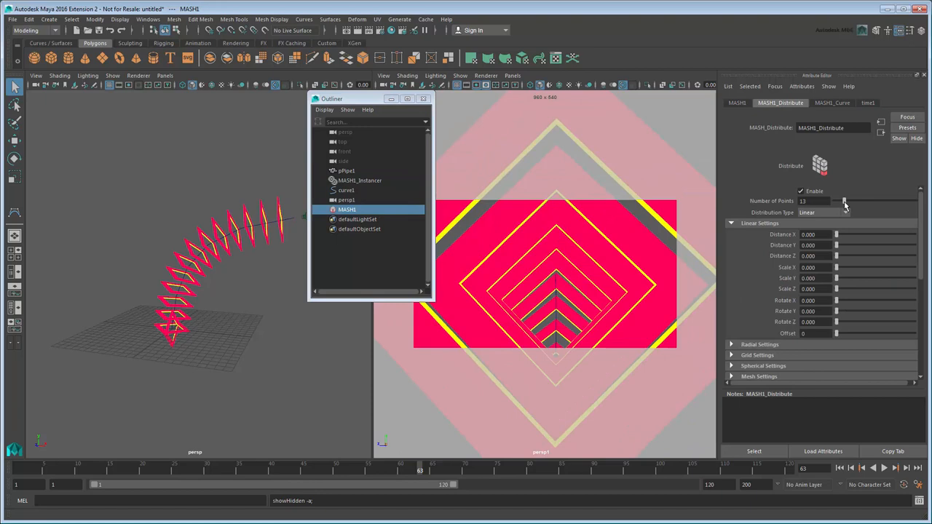
left_click_drag(836, 201, 850, 201)
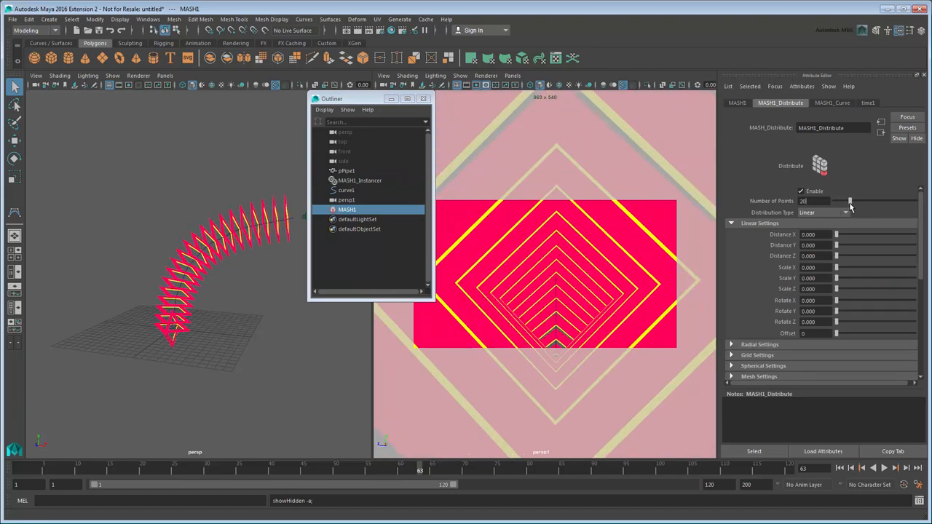
left_click(833, 102)
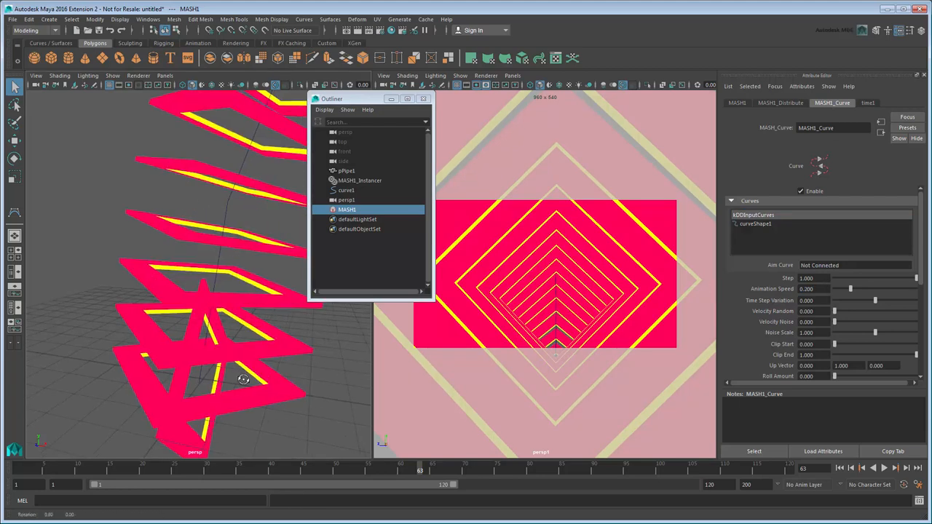
Move the pipe's vertices in Vertex mode so its yellow borders become thicker
right_click(241, 320)
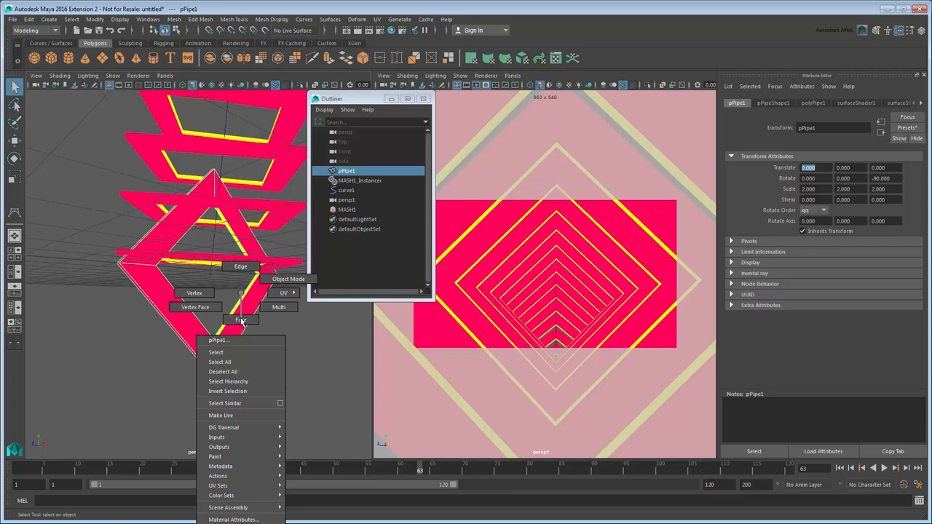
left_click(245, 275)
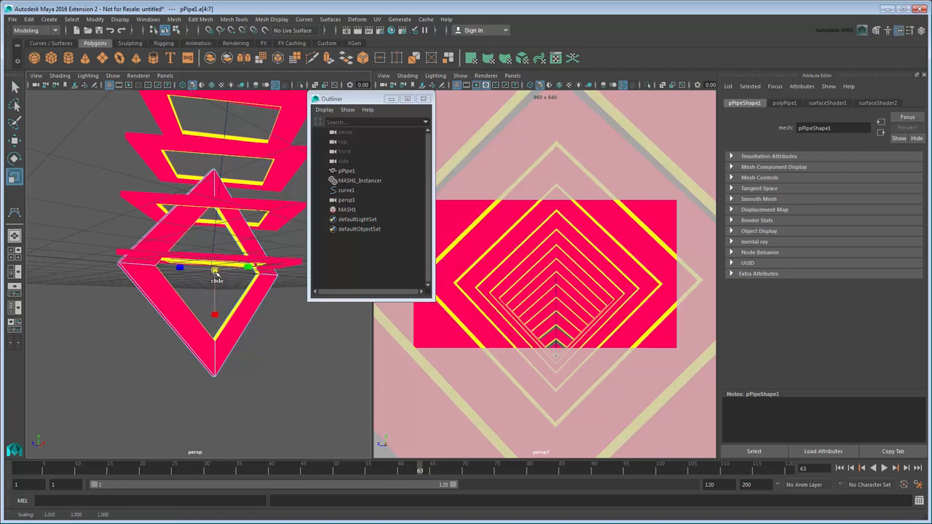
left_click_drag(216, 280, 220, 283)
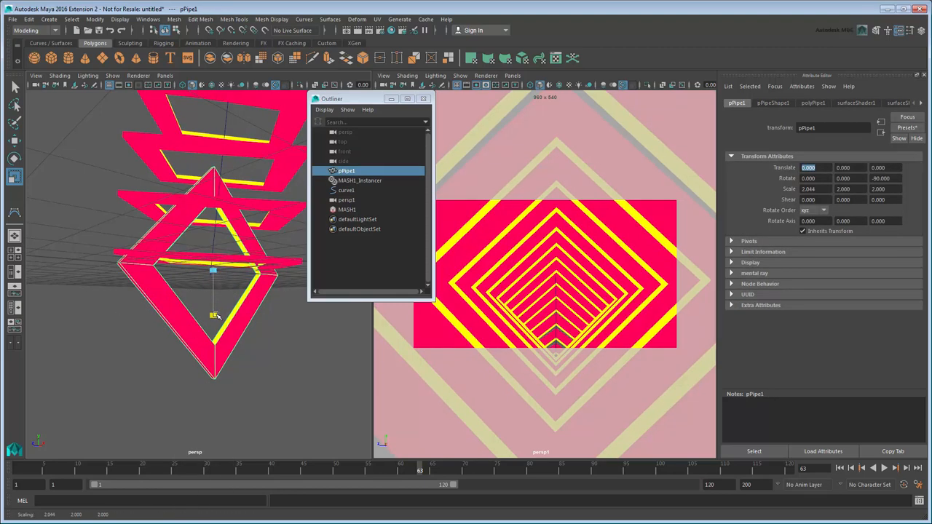
left_click_drag(212, 318, 218, 320)
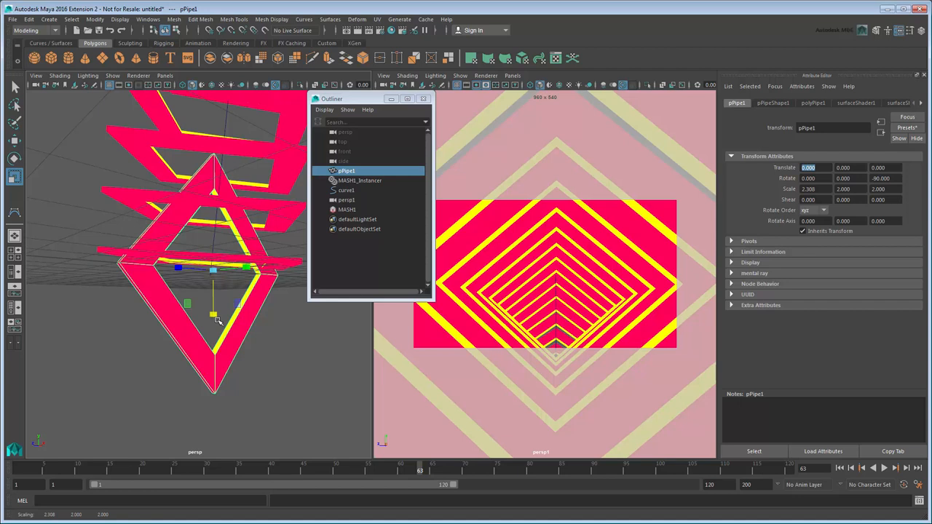
Widen persp1's Angle of View in perspShape2 to frame fewer, larger rings
left_click(347, 200)
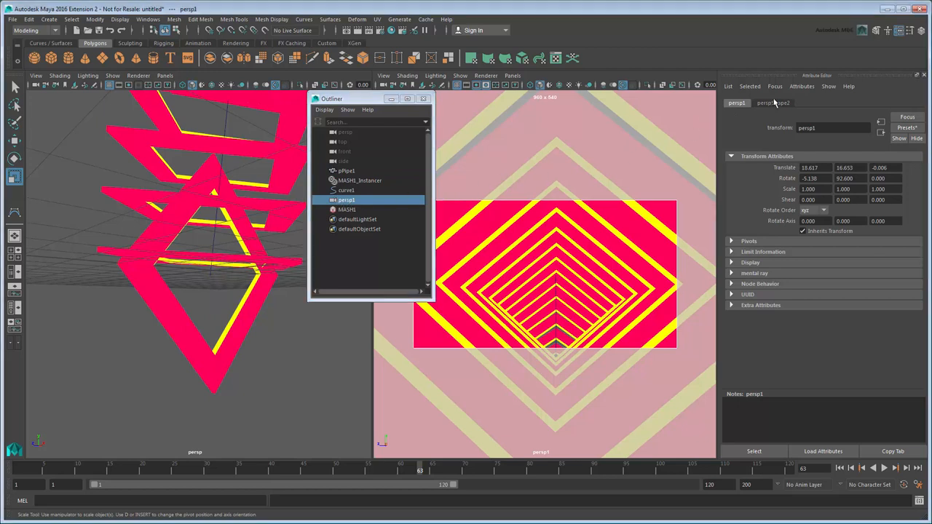
left_click(771, 102)
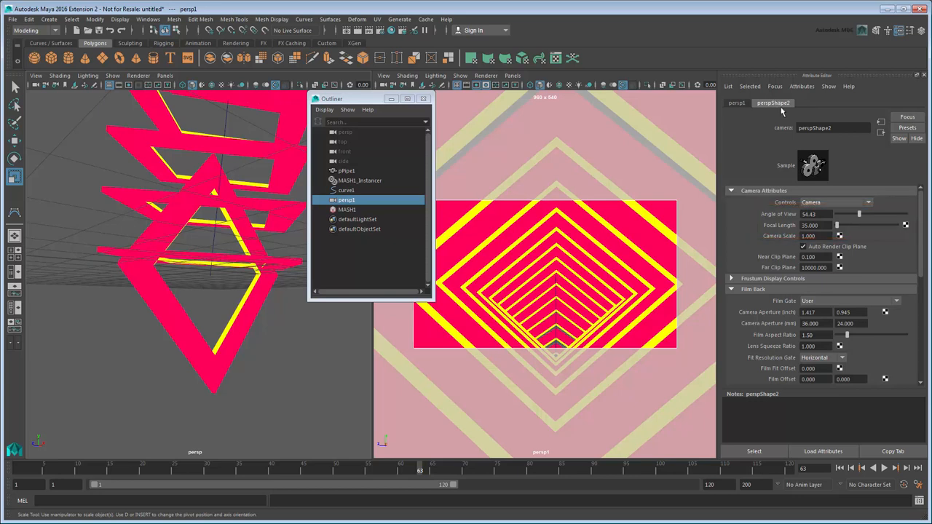
left_click_drag(859, 213, 877, 212)
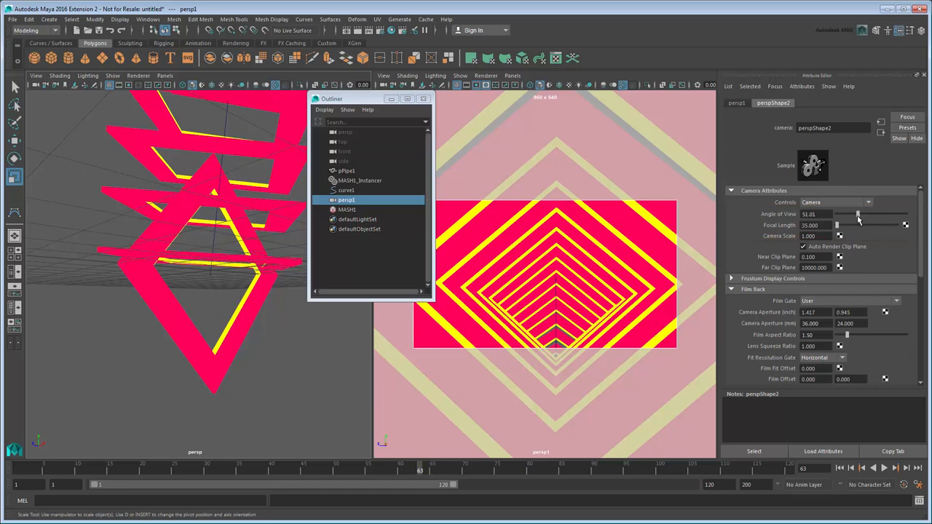
left_click_drag(858, 215, 853, 214)
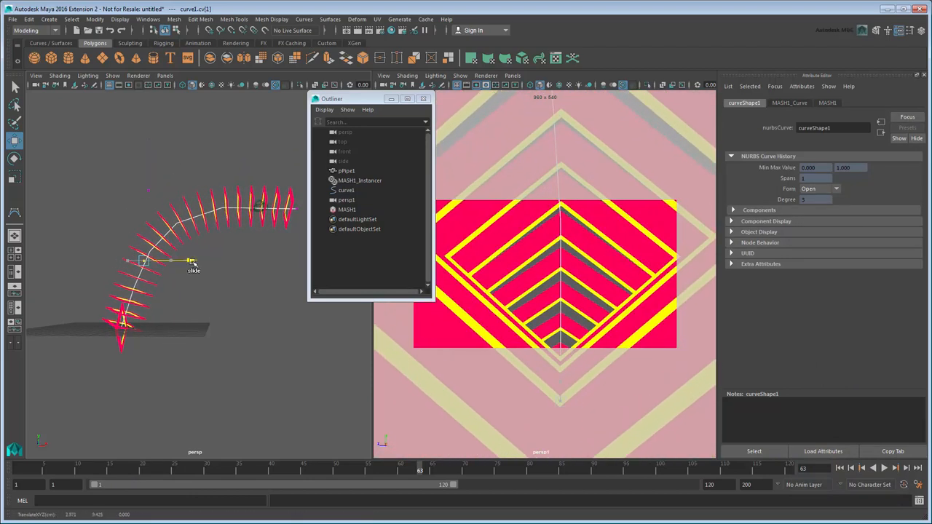
left_click_drag(191, 259, 189, 330)
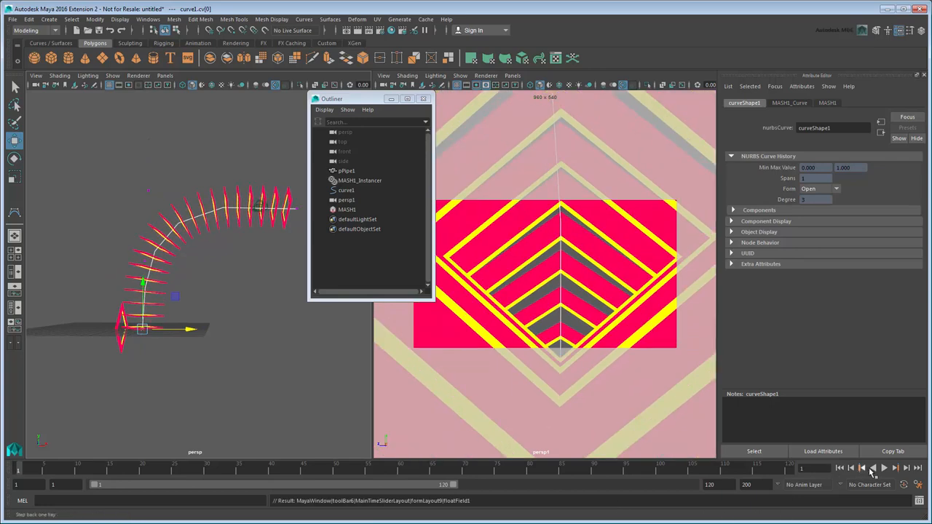
left_click(883, 466)
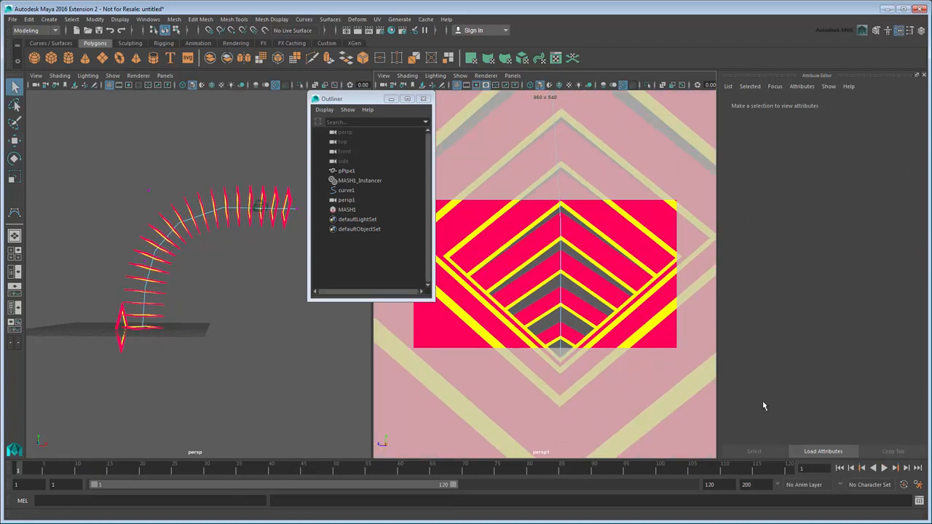
Render a test frame of the tunnel and dismiss the Render View
left_click(358, 29)
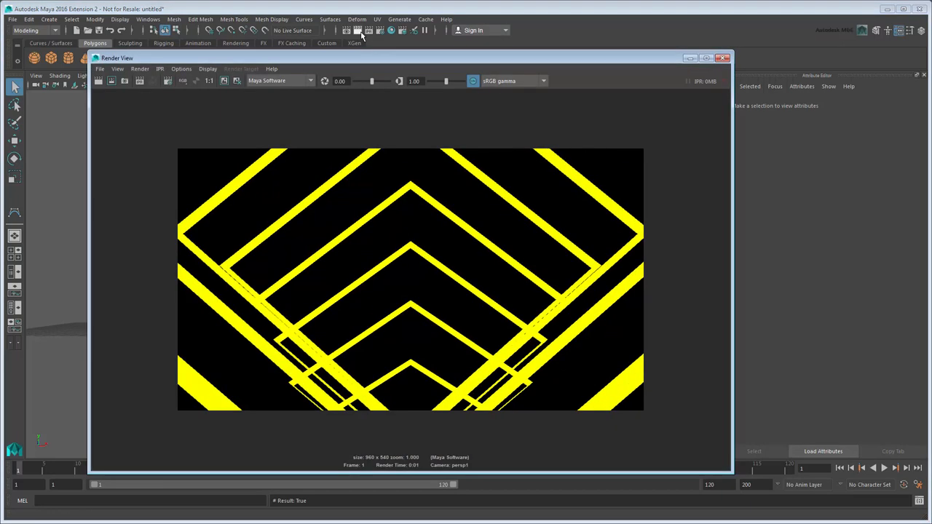
left_click(306, 82)
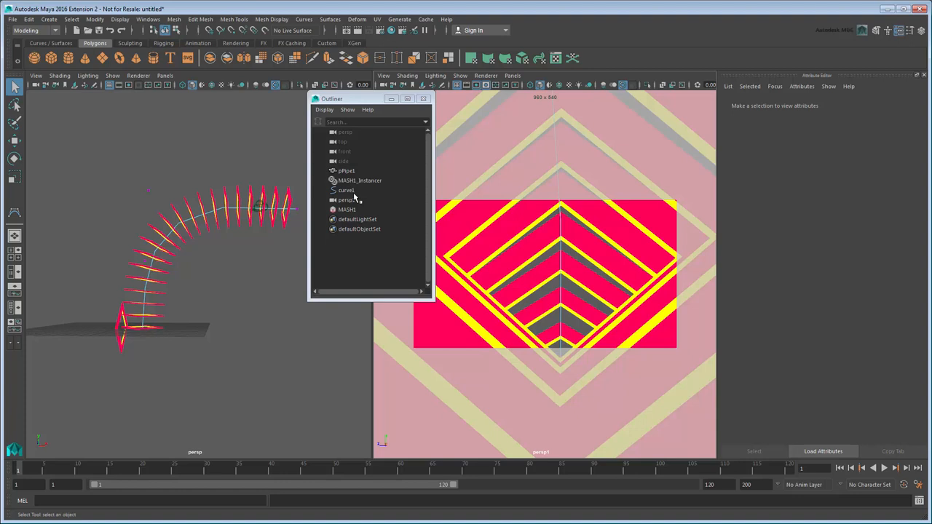
Give camera persp1 a cyan Environment background colour and bring up Render Settings
left_click(345, 199)
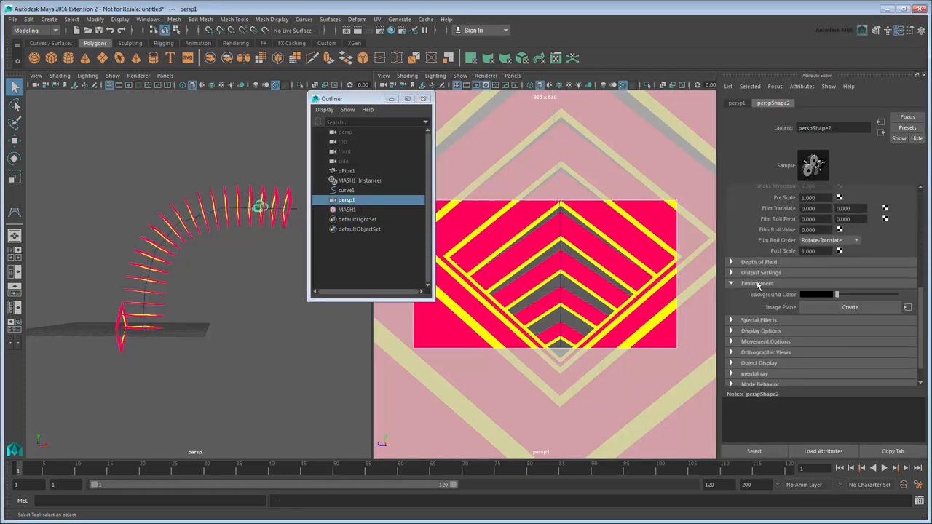
left_click(833, 294)
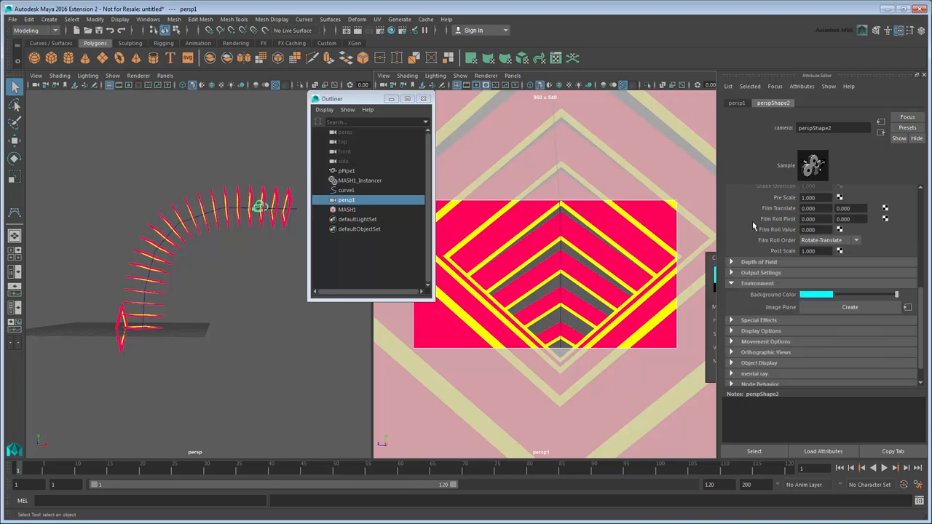
left_click(358, 29)
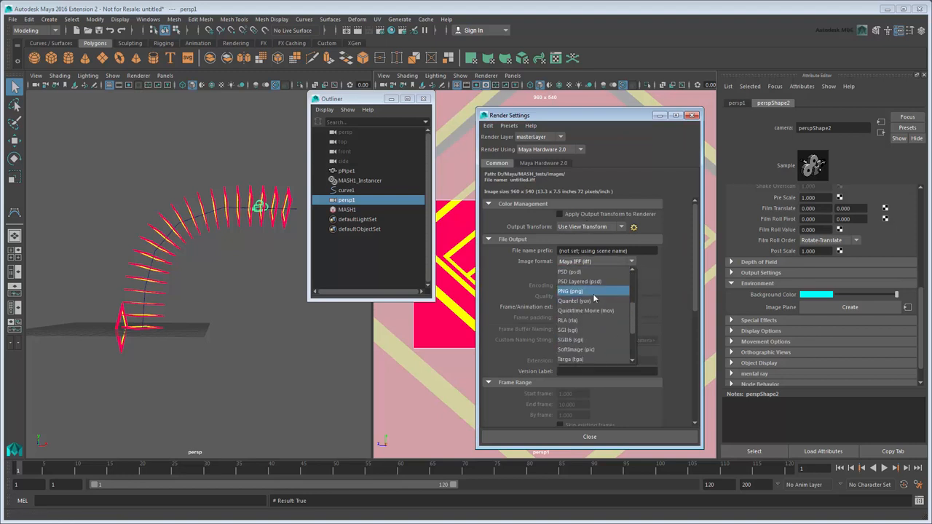
Output PNG images with name.#.ext frame numbering, rendered from camera persp1
left_click(594, 305)
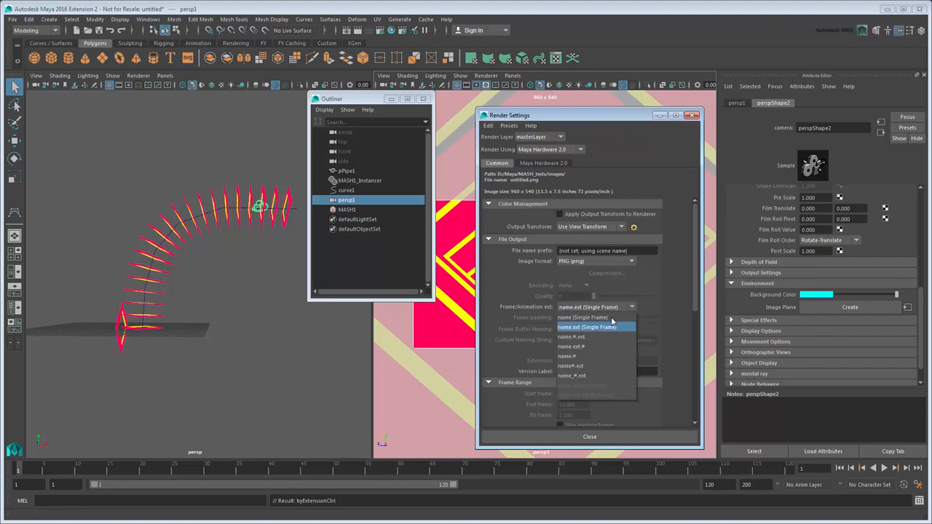
left_click(571, 345)
type("120")
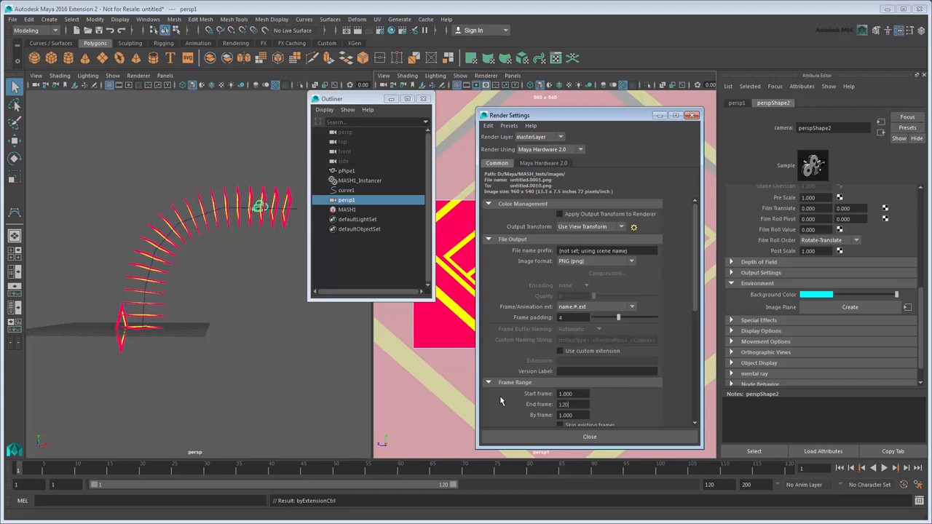
scroll("down", 3)
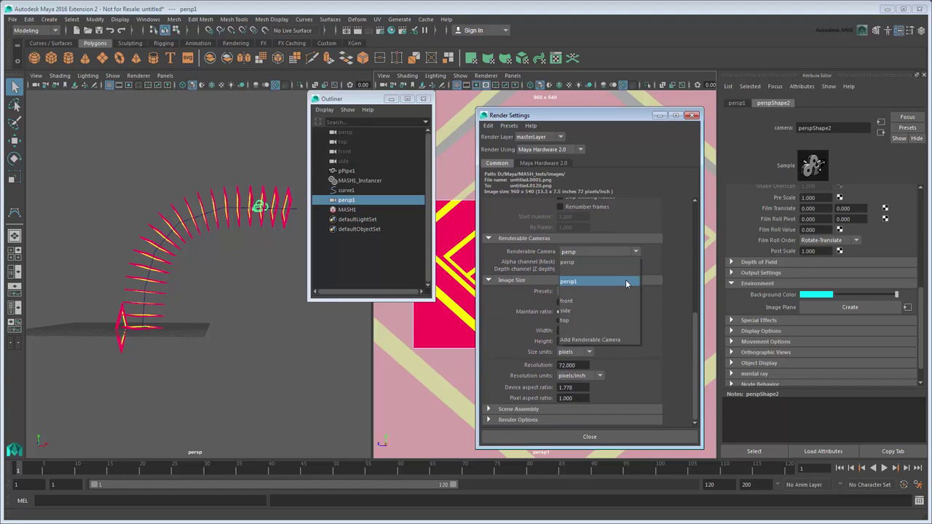
left_click(589, 436)
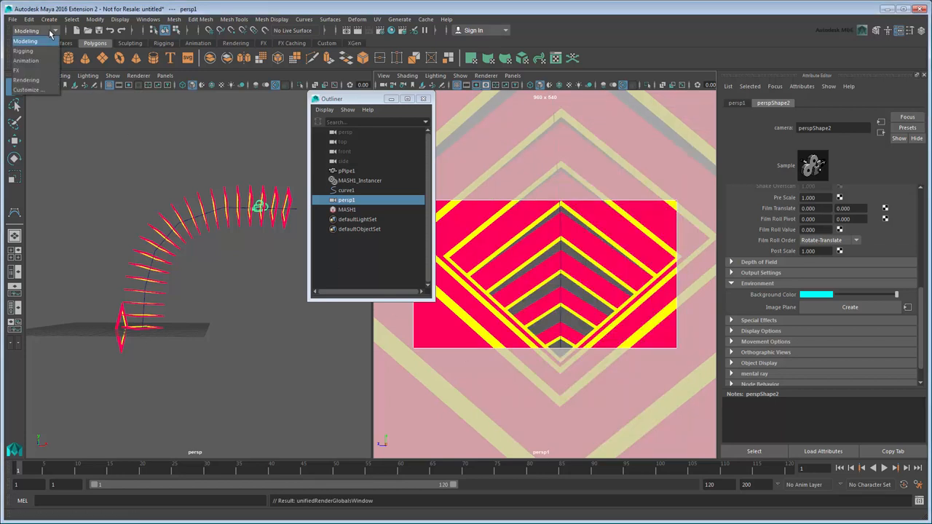
Batch-render the frames from the Rendering menu set and browse the rendered images via View Sequence
left_click(256, 19)
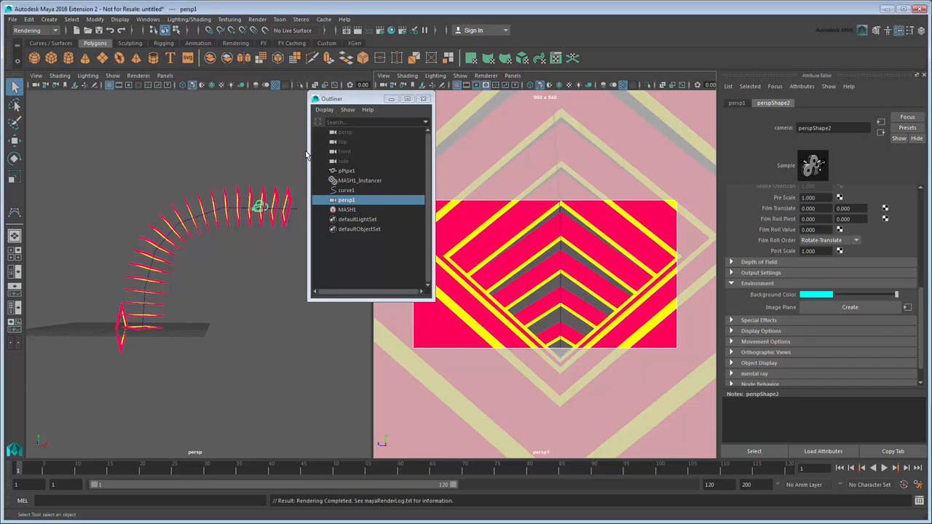
left_click(8, 19)
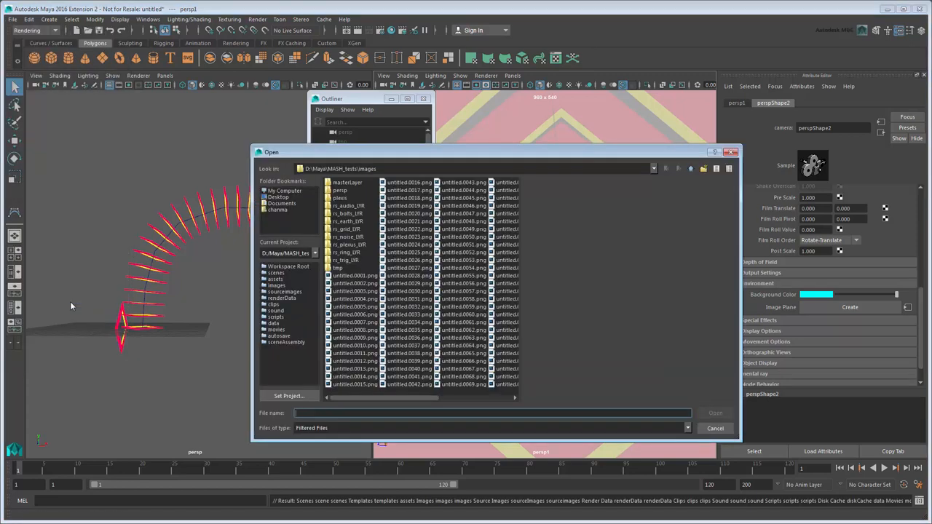
Load untitled.0001.png into FCheck and play back the rendered sequence
left_click(357, 275)
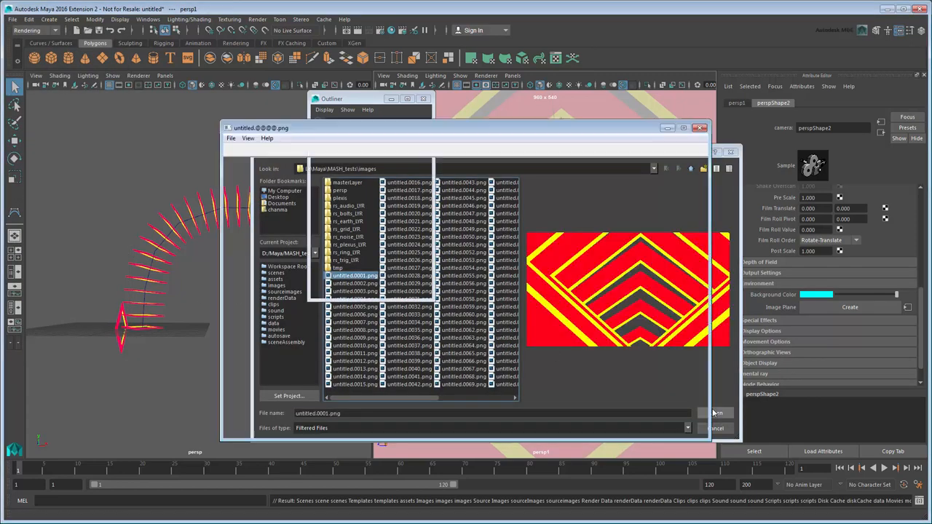
left_click(715, 414)
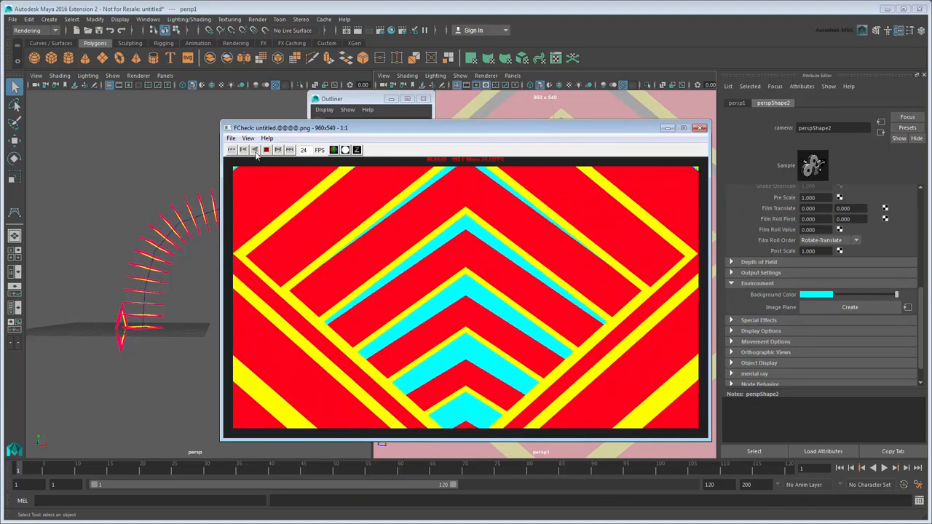
left_click(699, 128)
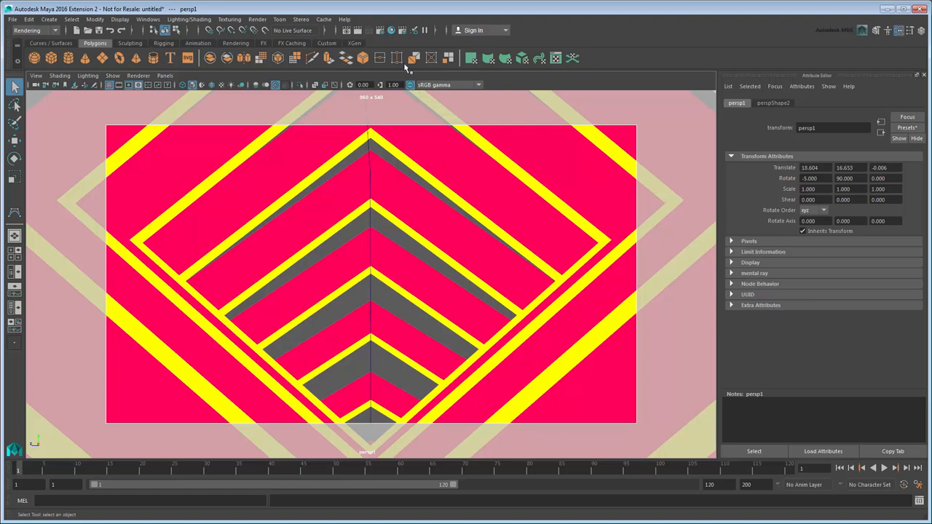
Enable Apply Output Transform to Renderer and start a new Batch Render of all frames
left_click(376, 29)
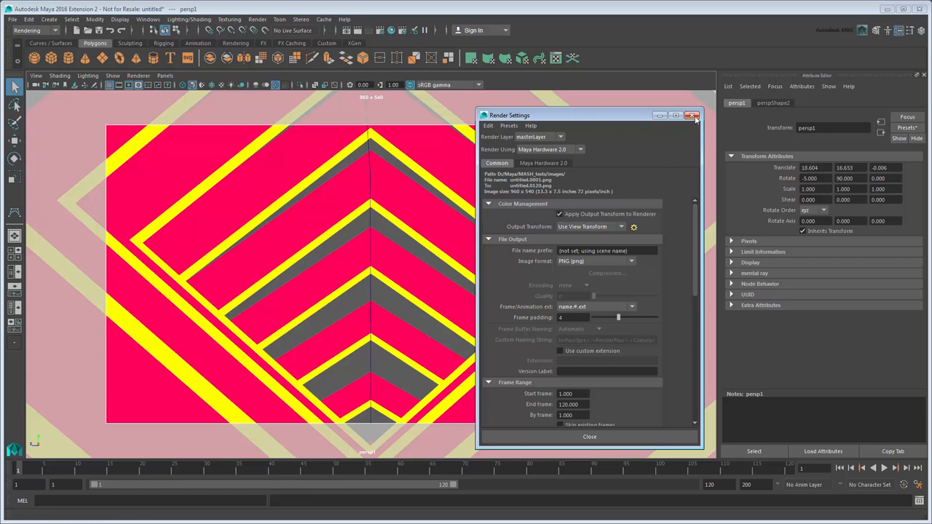
left_click(256, 19)
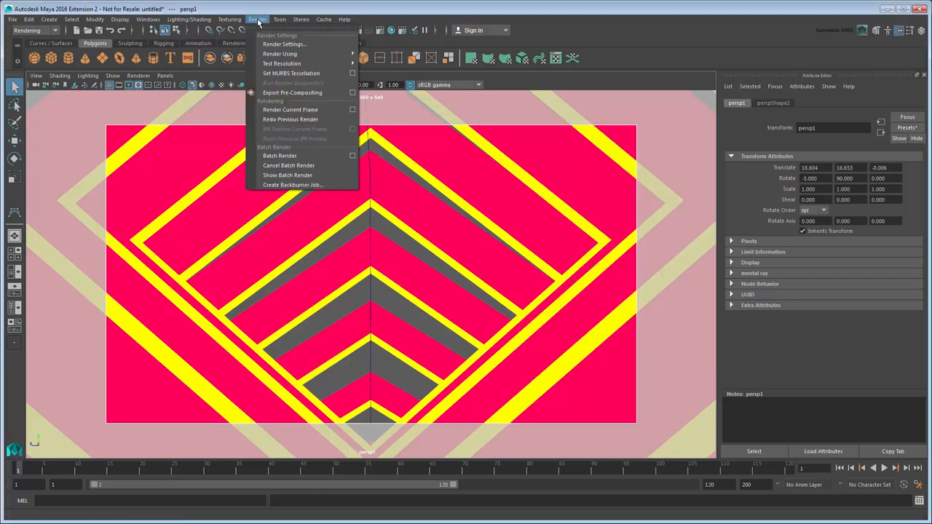
left_click(286, 109)
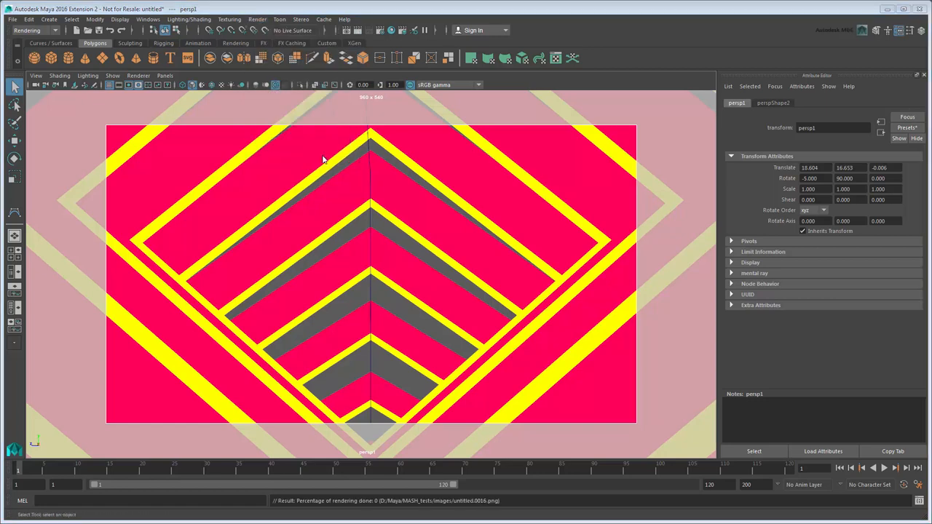